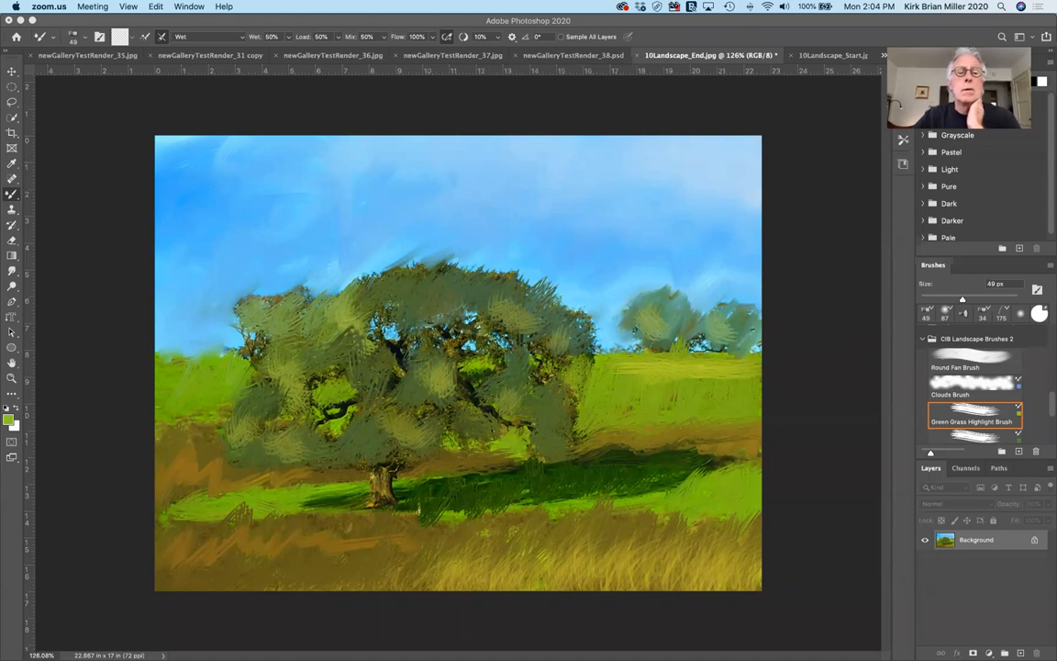
{"action": "mouse_move", "coordinate": [639, 479]}
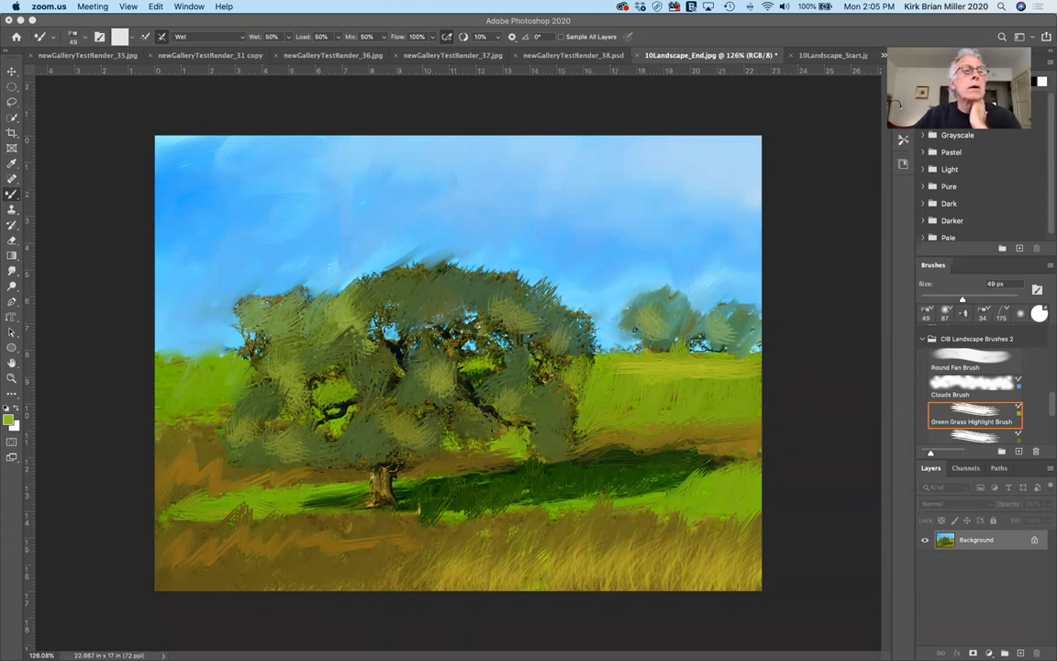
{"action": "mouse_move", "coordinate": [609, 113]}
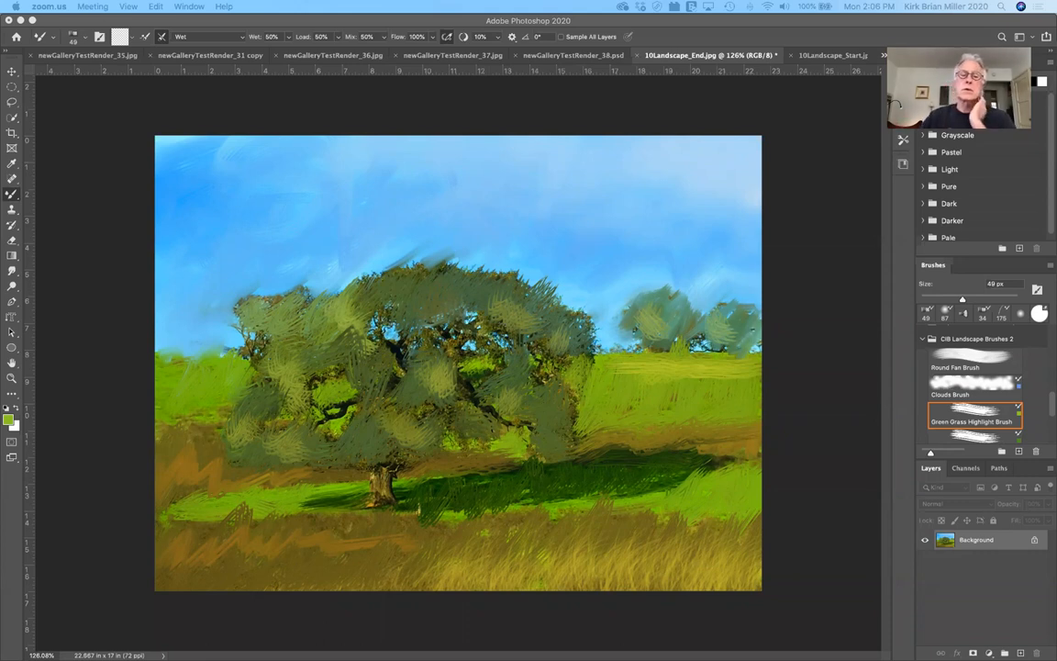
{"action": "mouse_move", "coordinate": [330, 285]}
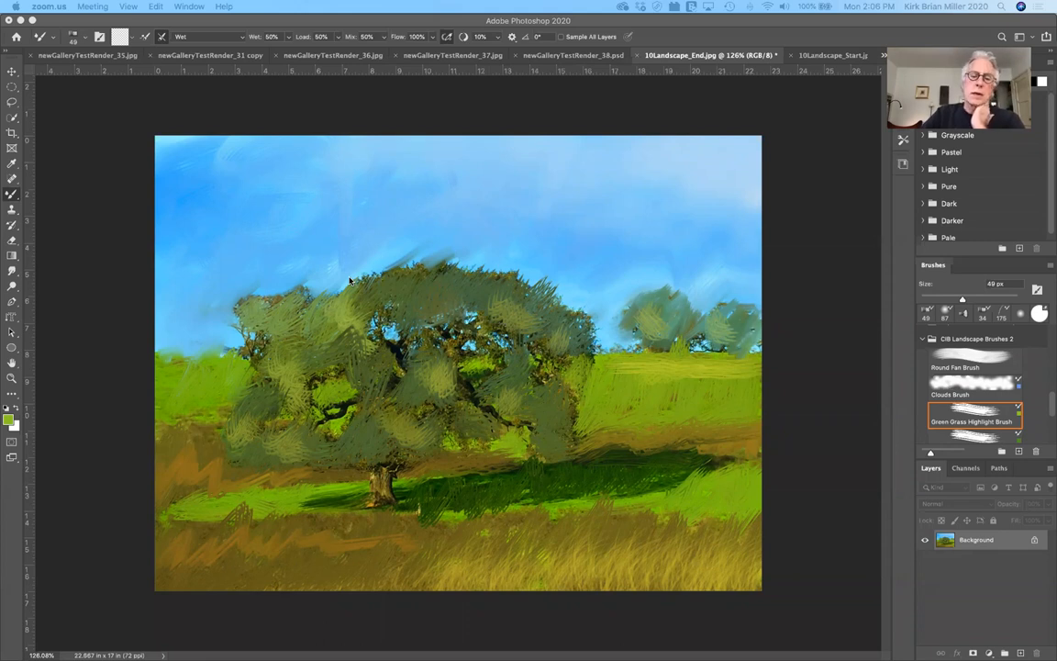
{"action": "mouse_move", "coordinate": [338, 279]}
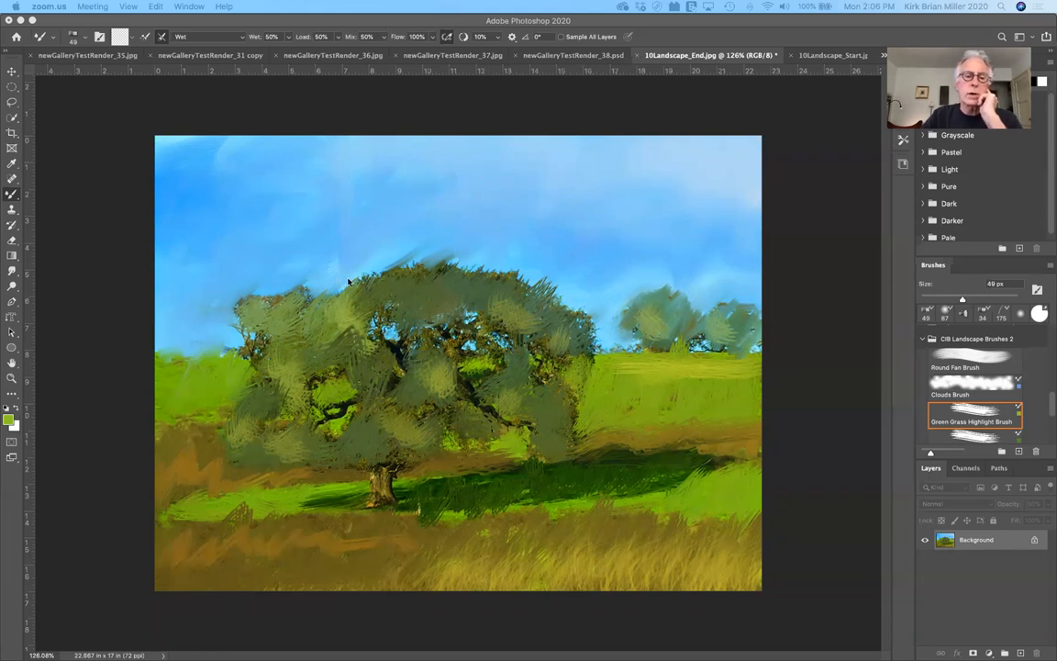
{"action": "mouse_move", "coordinate": [356, 282]}
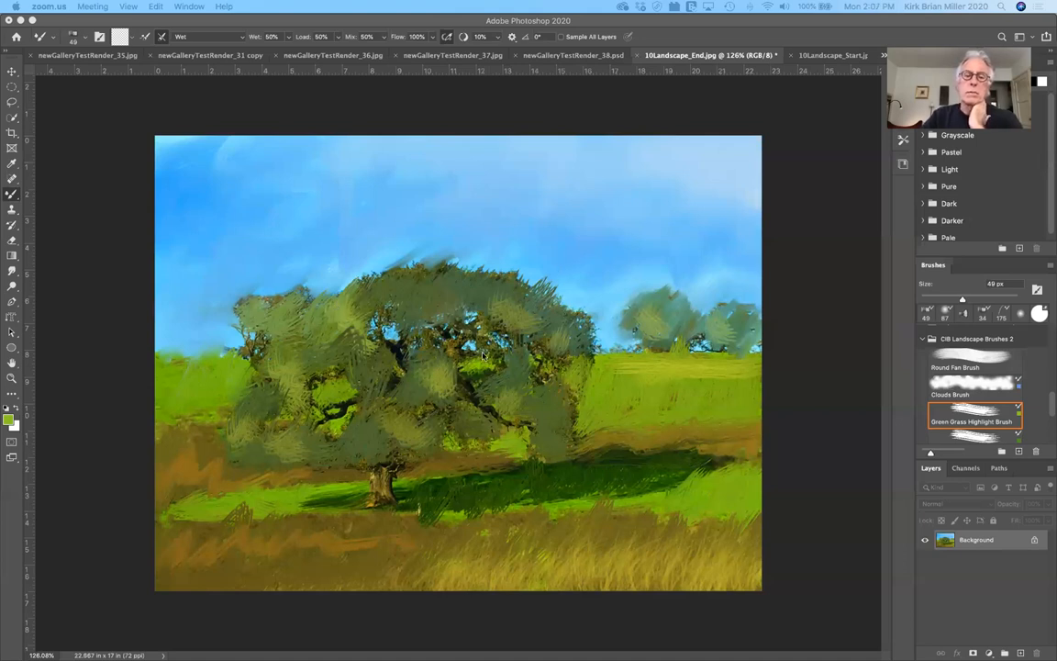
{"action": "mouse_move", "coordinate": [833, 514]}
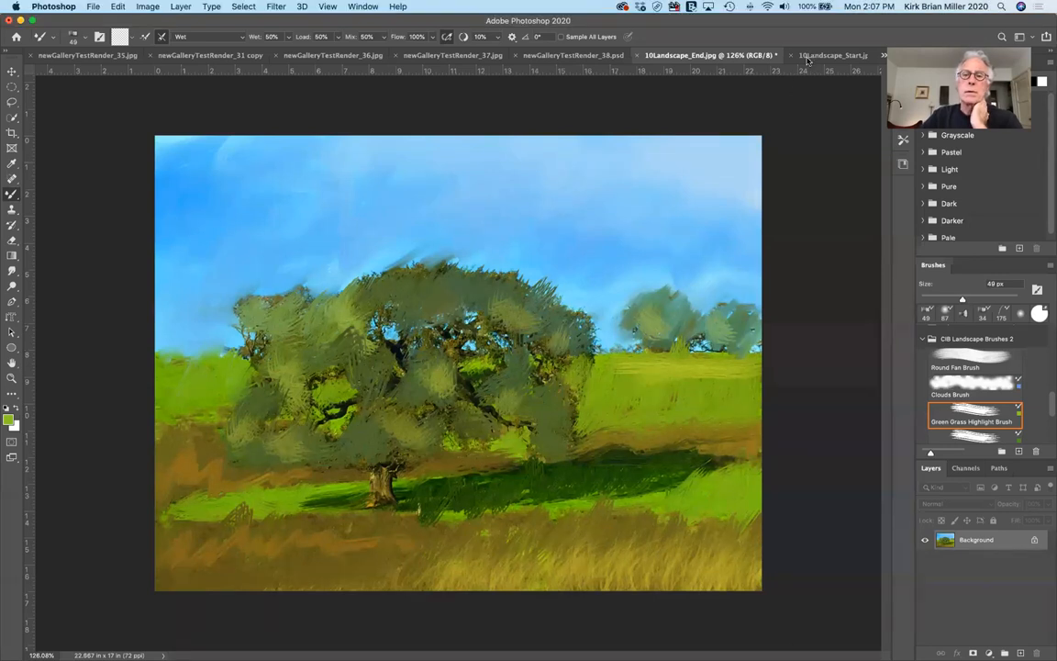
- Show the original oak tree photo and collapse the custom landscape brush set
{"action": "left_click", "coordinate": [800, 55]}
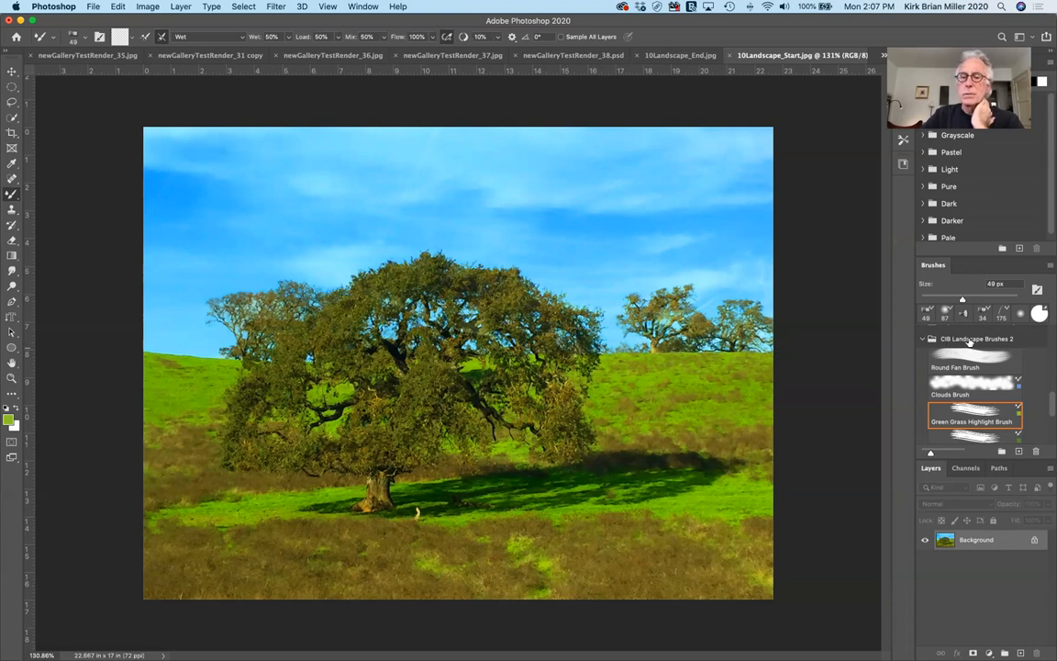
{"action": "mouse_move", "coordinate": [969, 349]}
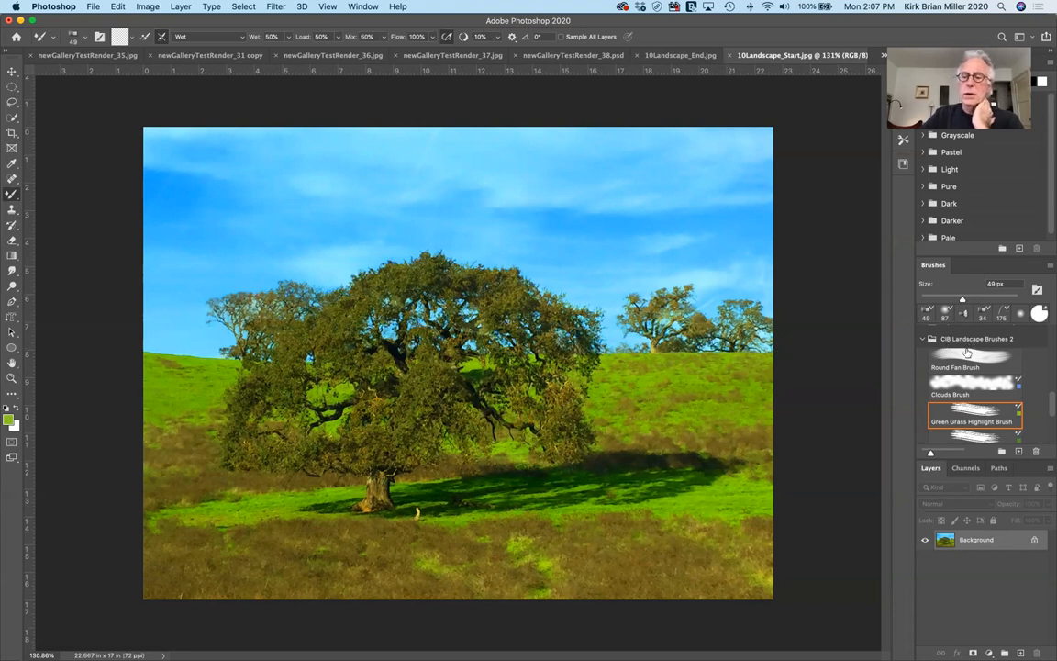
{"action": "left_click", "coordinate": [923, 338]}
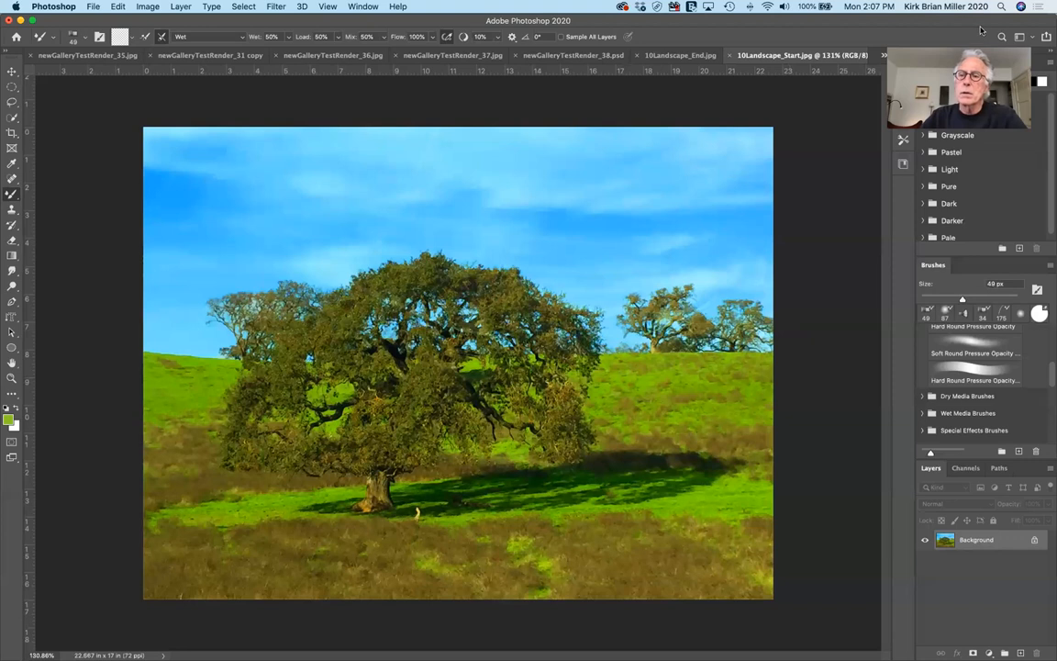
- Make 10Palette_Start.psd the active document from the open-documents list
{"action": "left_click", "coordinate": [946, 540]}
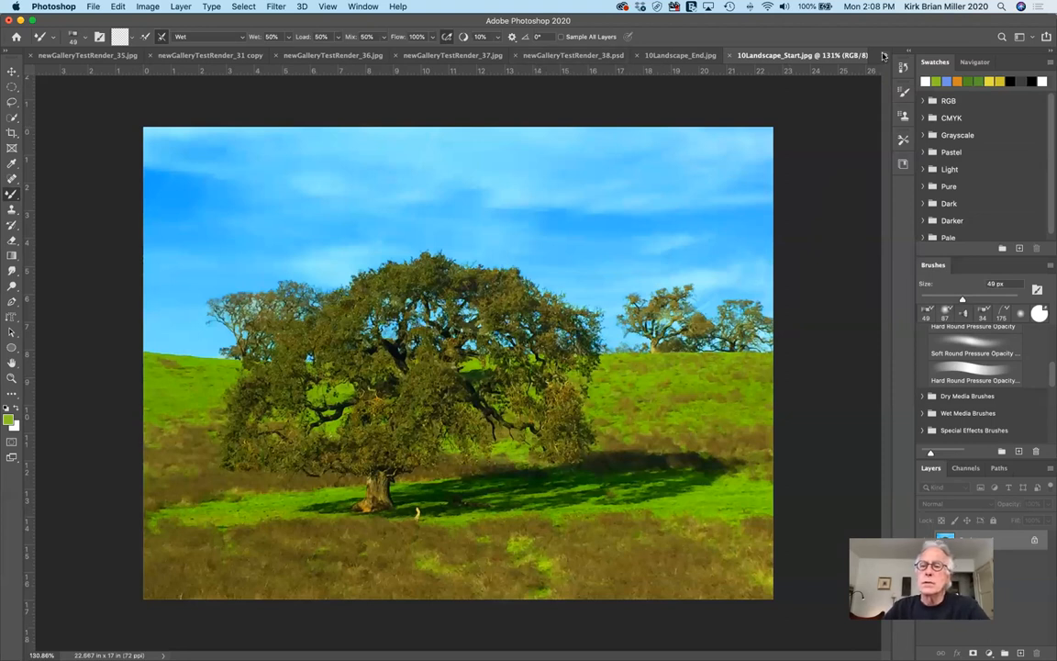
{"action": "left_click", "coordinate": [882, 55]}
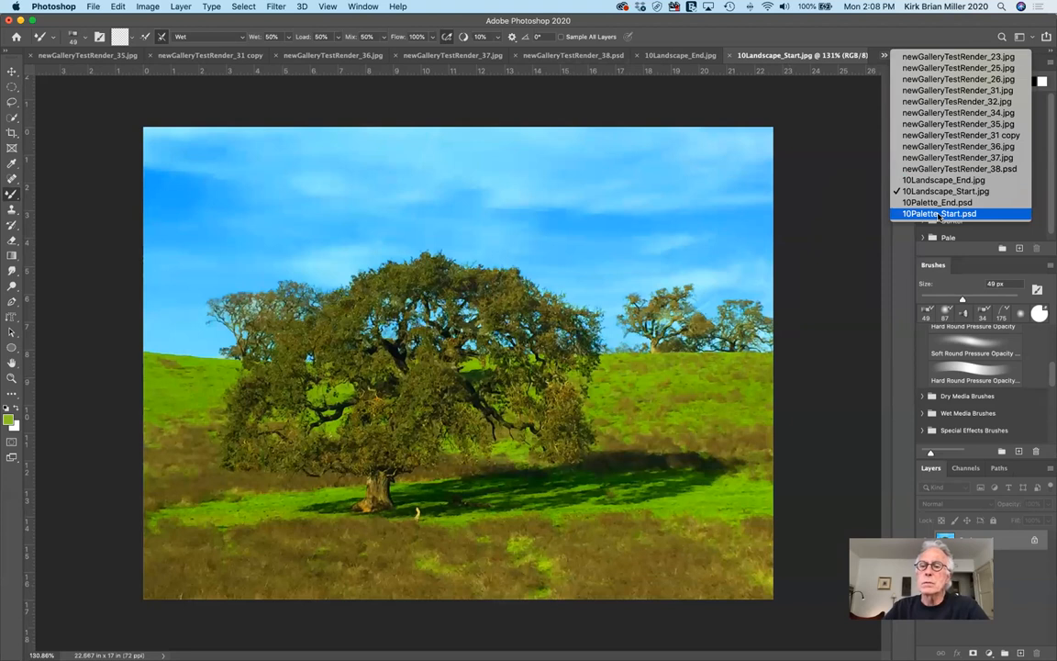
{"action": "left_click", "coordinate": [940, 213]}
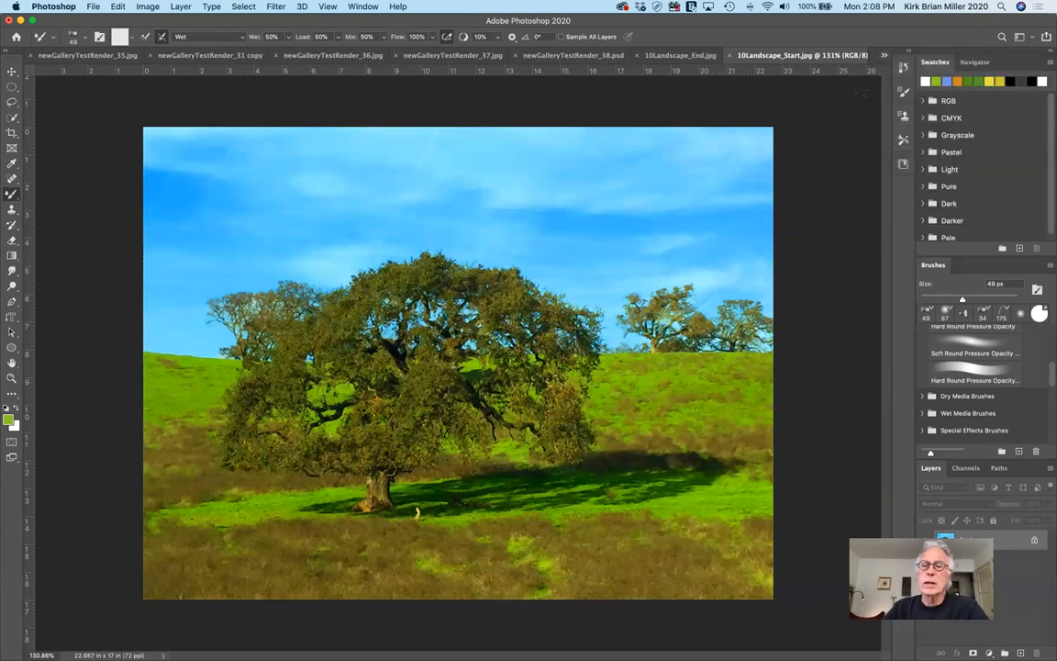
{"action": "left_click", "coordinate": [780, 55]}
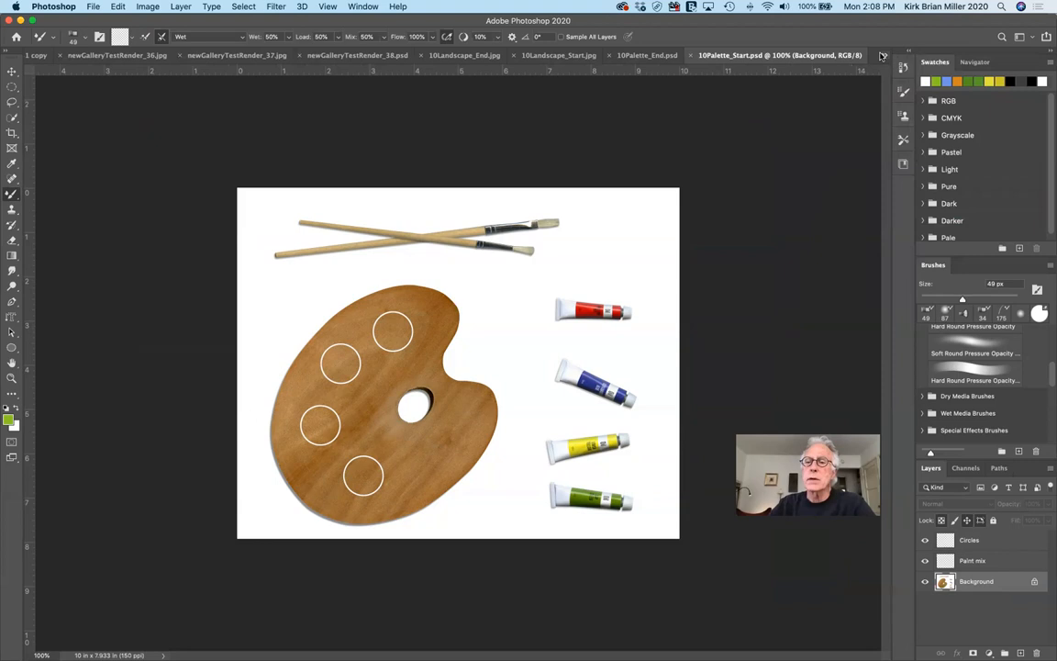
- Display the finished 10Palette_End.psd with paint daubs and strokes beside each tube
{"action": "left_click", "coordinate": [881, 55]}
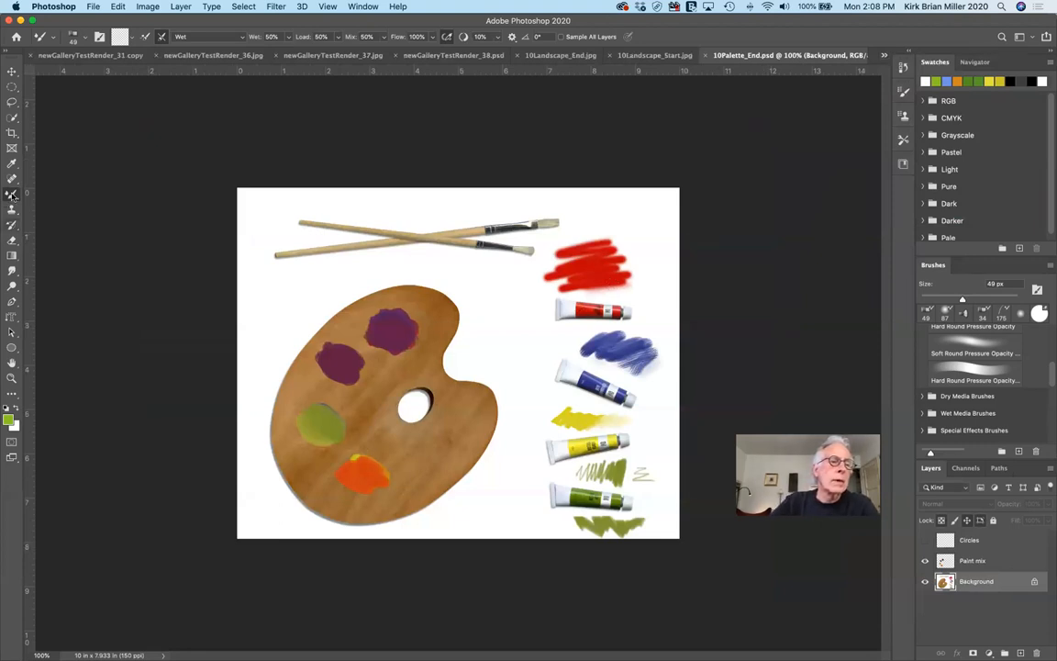
{"action": "left_click", "coordinate": [12, 195]}
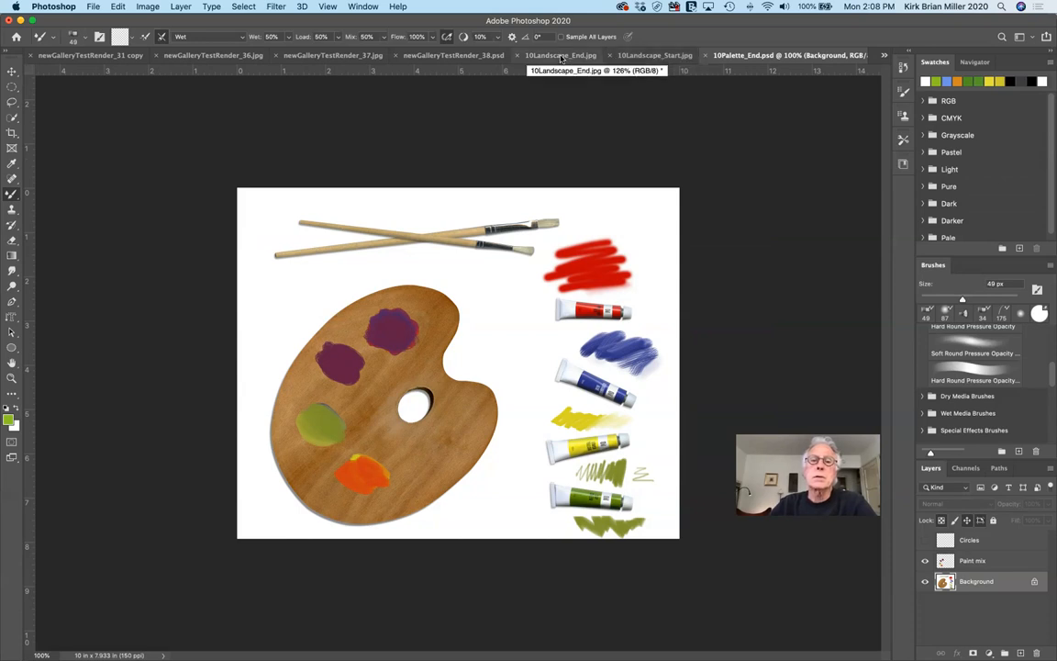
- Make the painted 10Landscape_End.jpg the active document again
{"action": "left_click", "coordinate": [559, 55]}
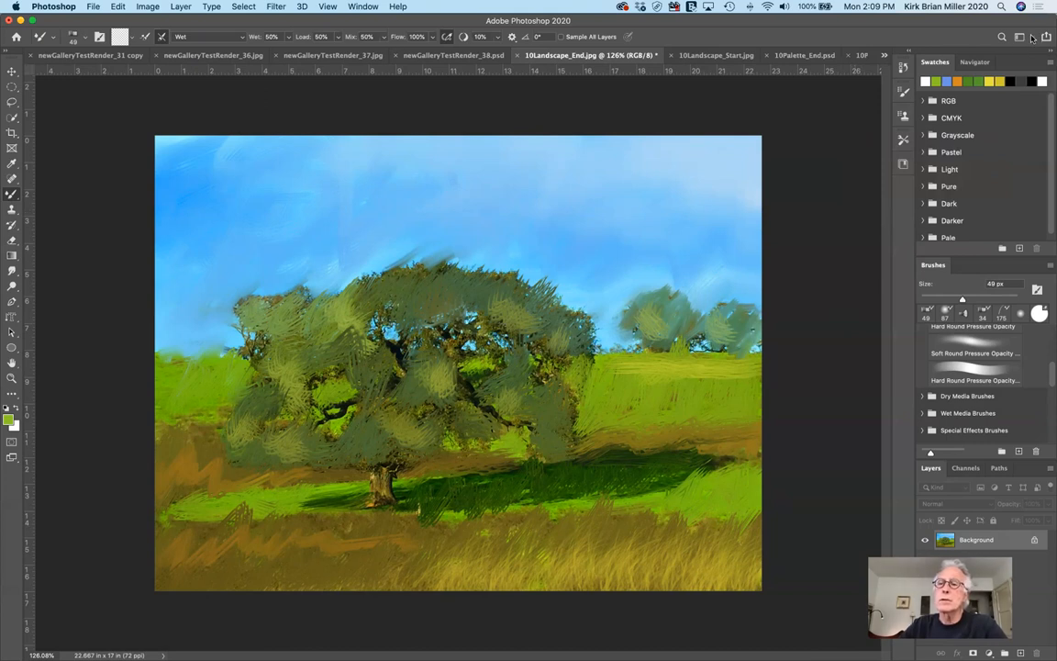
{"action": "mouse_move", "coordinate": [1031, 37]}
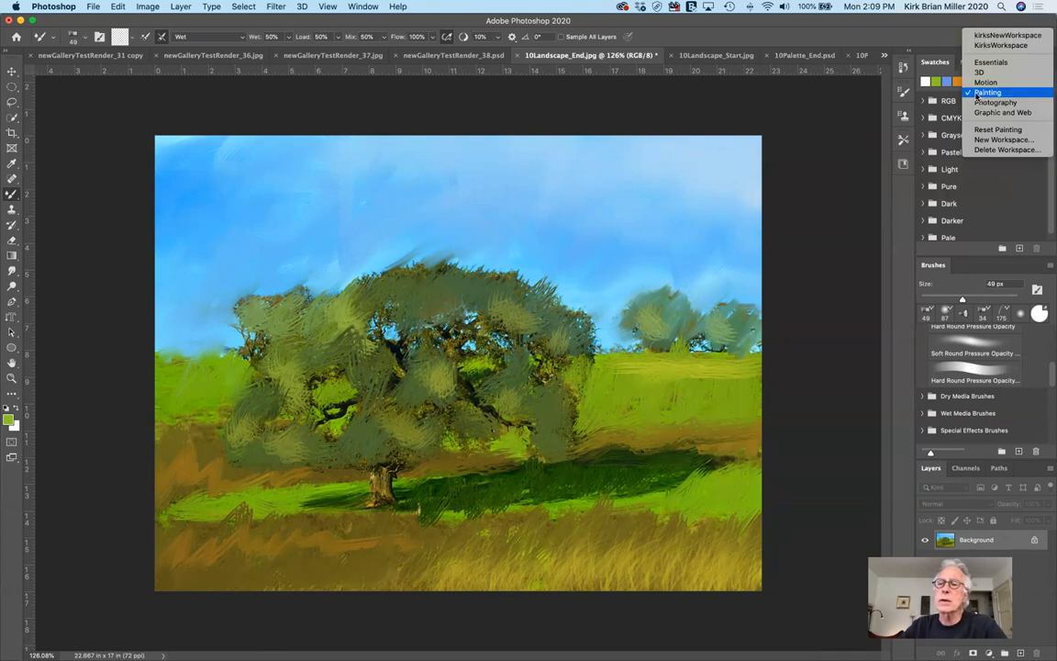
{"action": "mouse_move", "coordinate": [980, 73]}
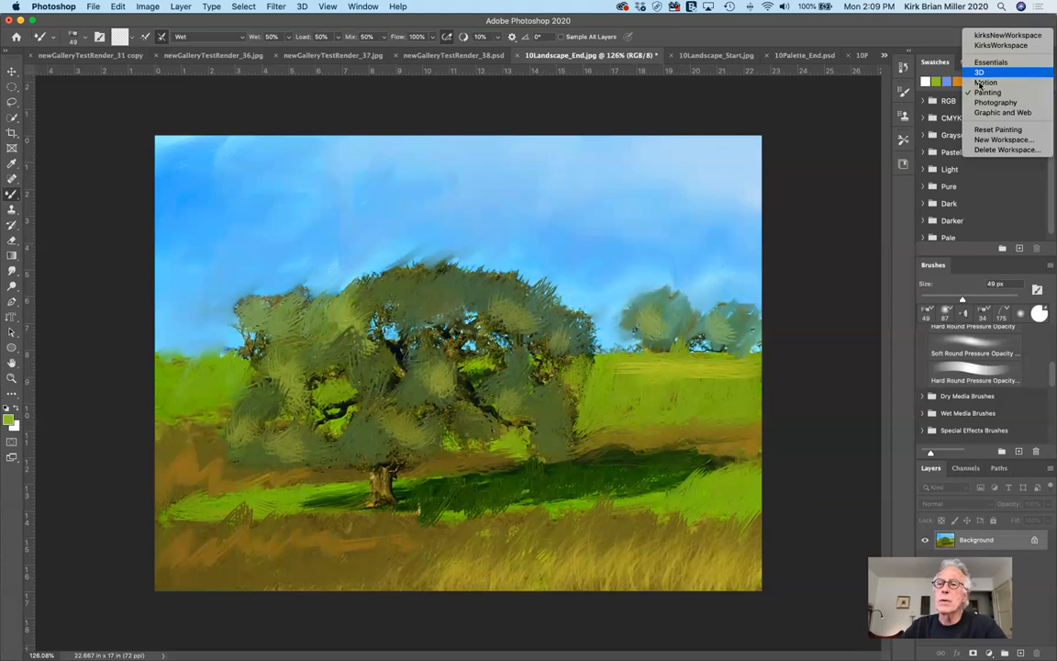
{"action": "mouse_move", "coordinate": [995, 103]}
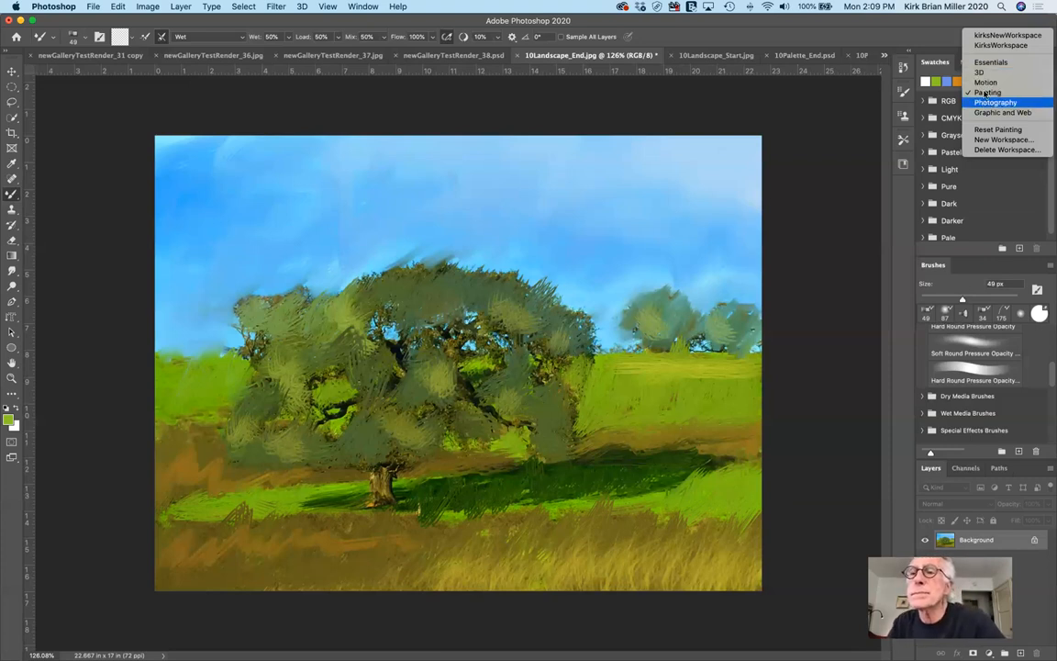
{"action": "mouse_move", "coordinate": [991, 63]}
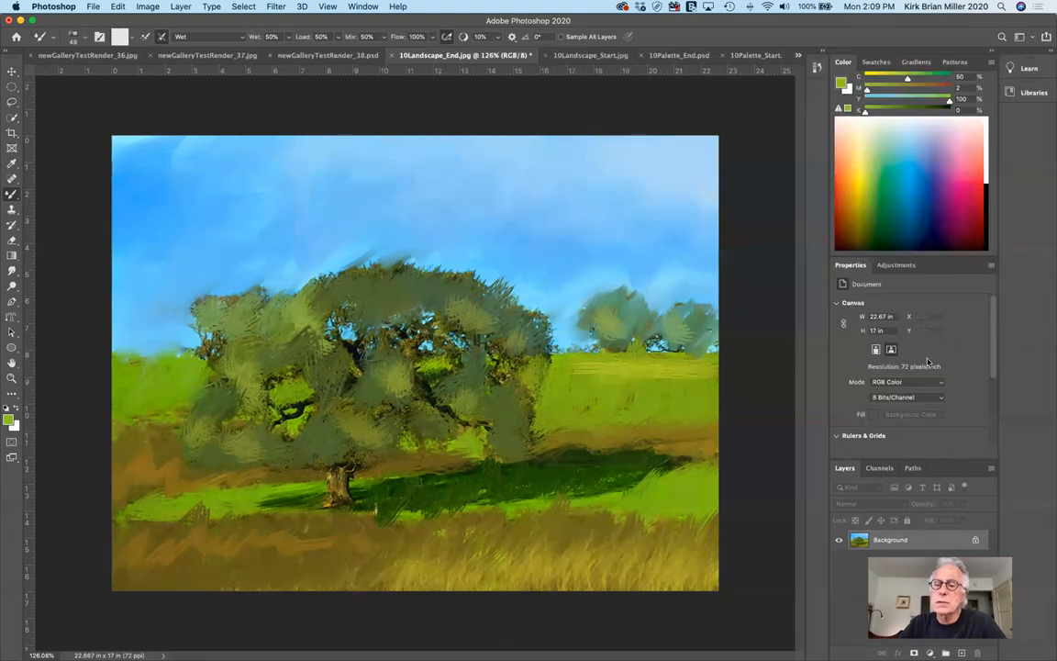
{"action": "mouse_move", "coordinate": [810, 387]}
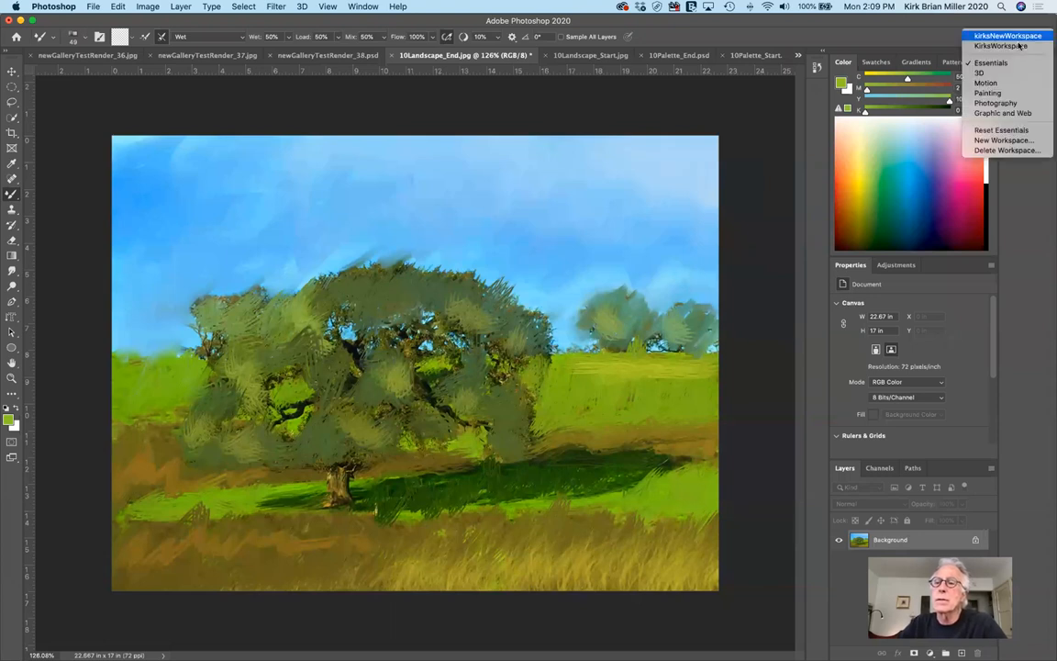
{"action": "mouse_move", "coordinate": [987, 92]}
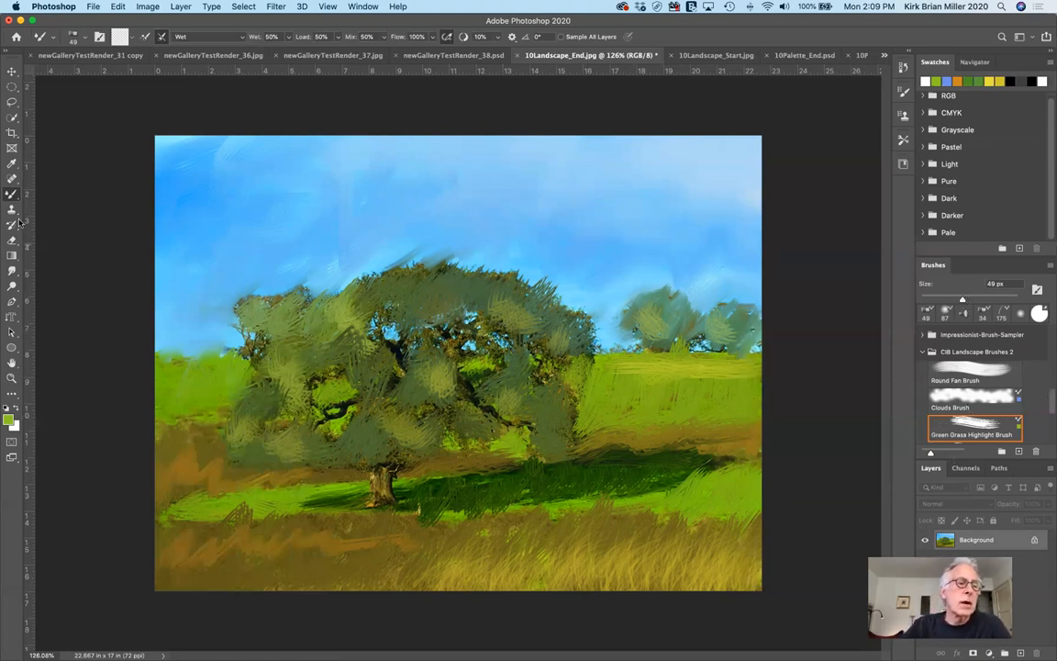
{"action": "mouse_move", "coordinate": [11, 178]}
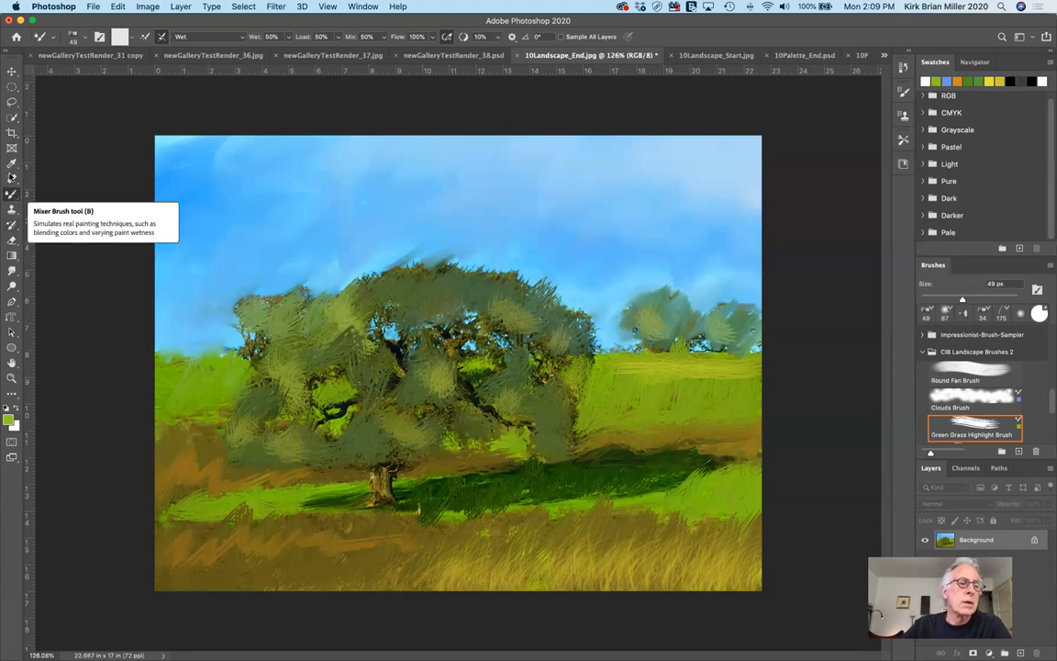
{"action": "mouse_move", "coordinate": [11, 195]}
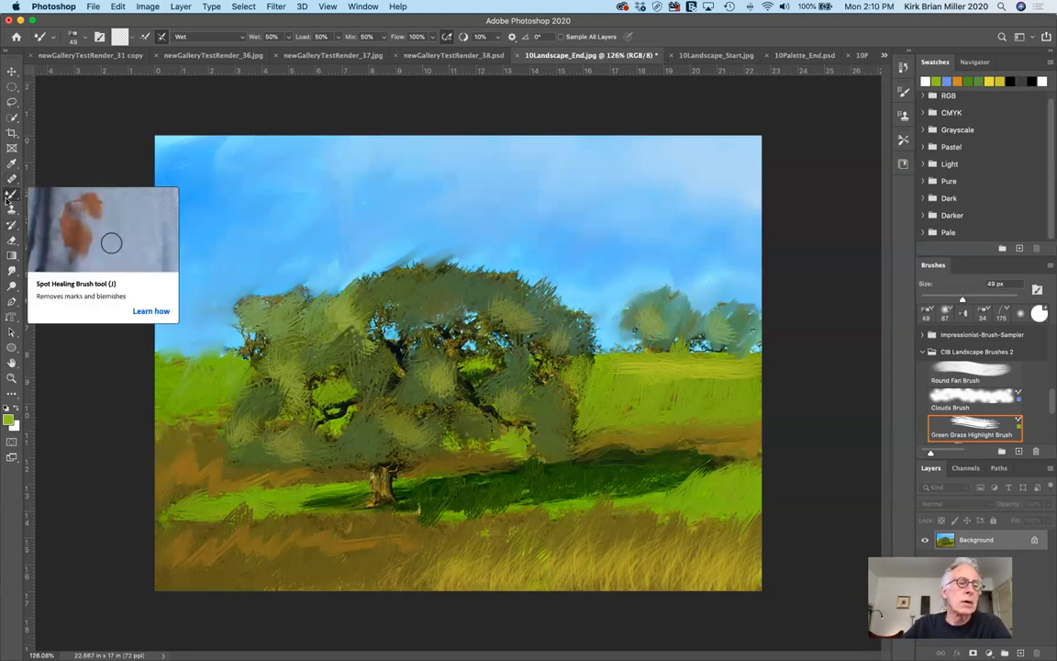
{"action": "mouse_move", "coordinate": [12, 194]}
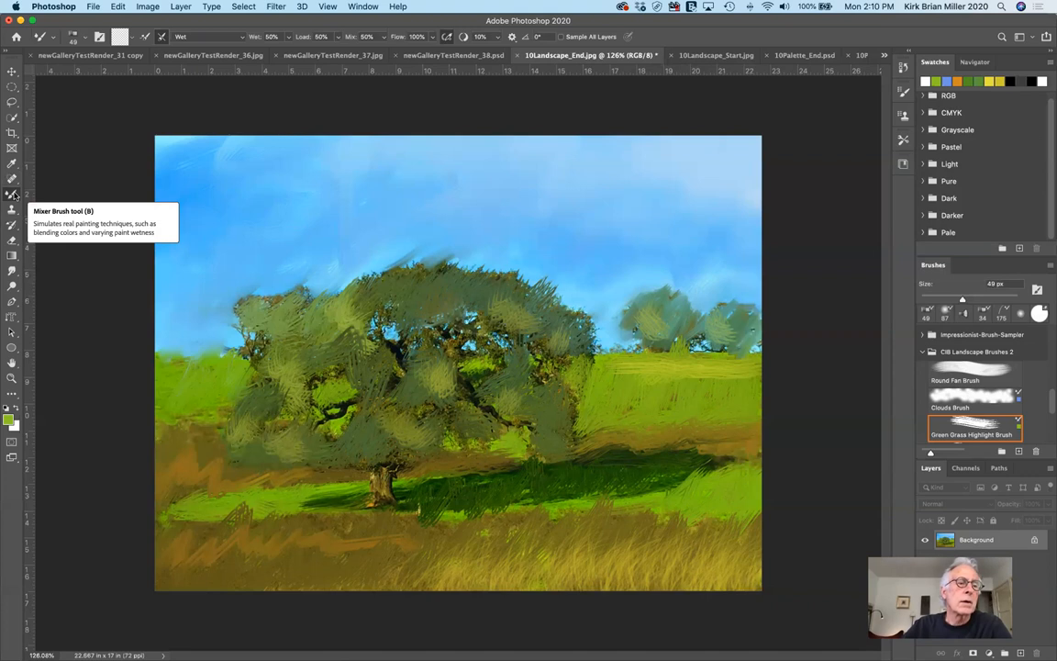